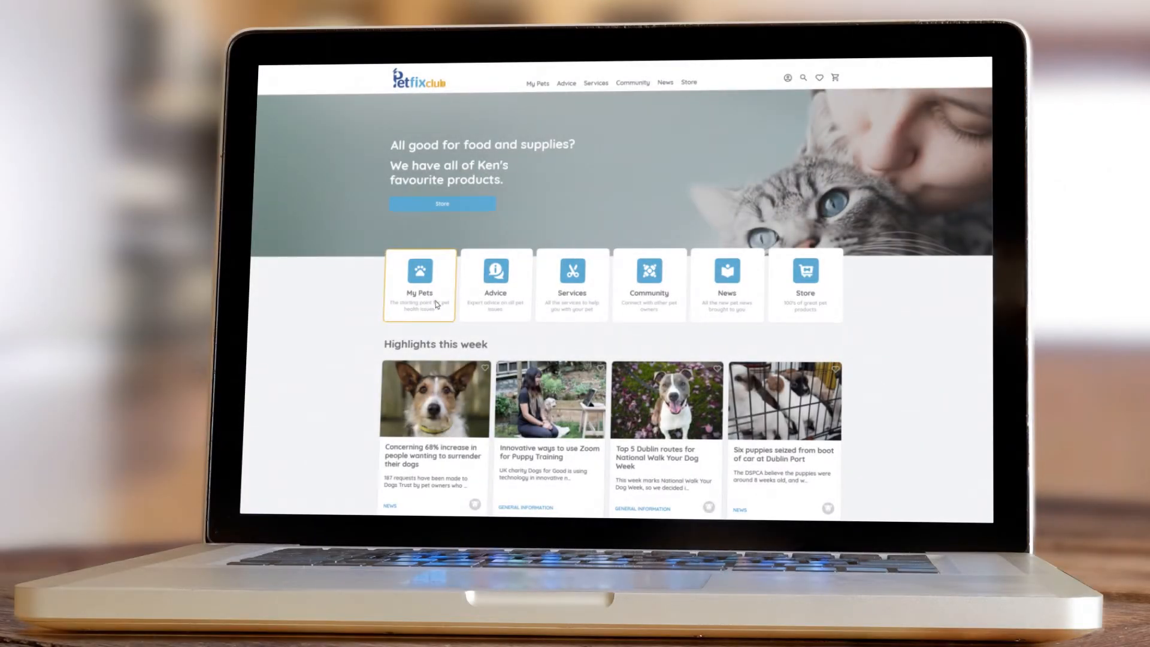
Step: Go to the personalised My Pets area from the home page
click(565, 83)
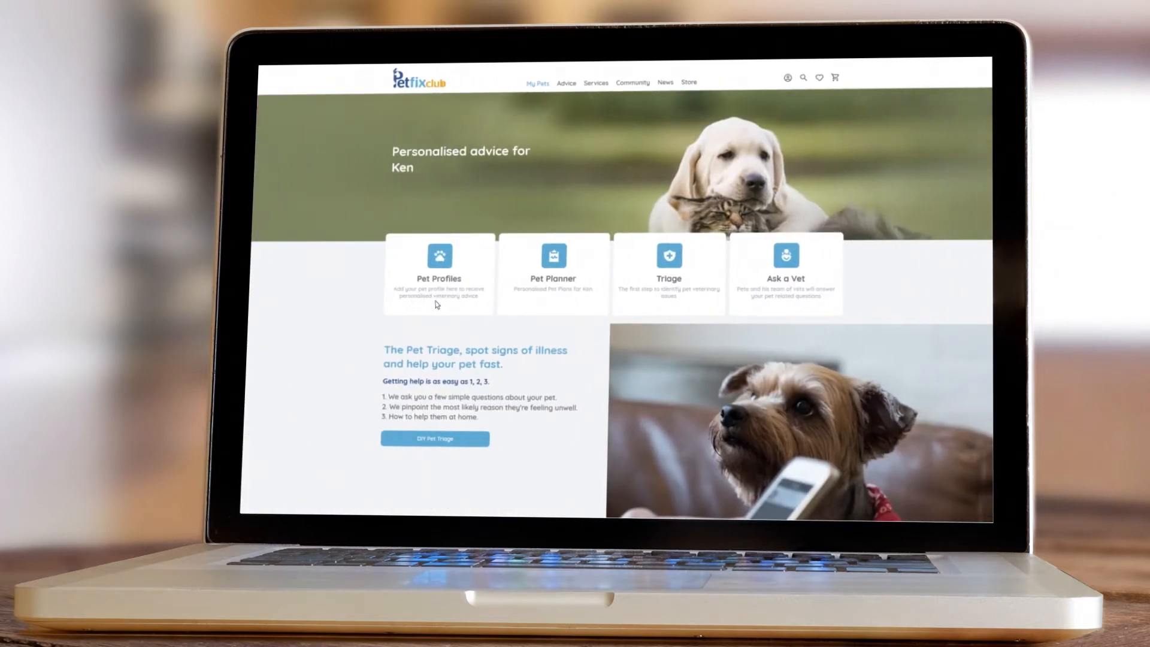
mouse_move(668, 251)
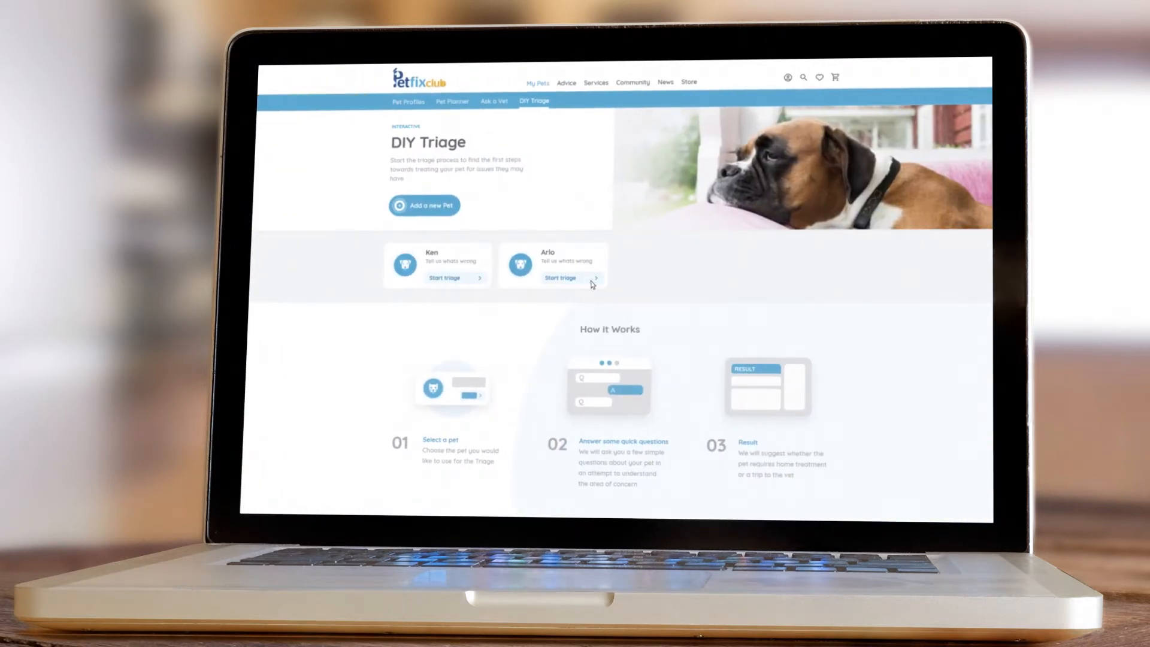
Step: Start a triage with Mobility as the area and 'Not jumping into car or onto sofa' as the symptom
click(559, 277)
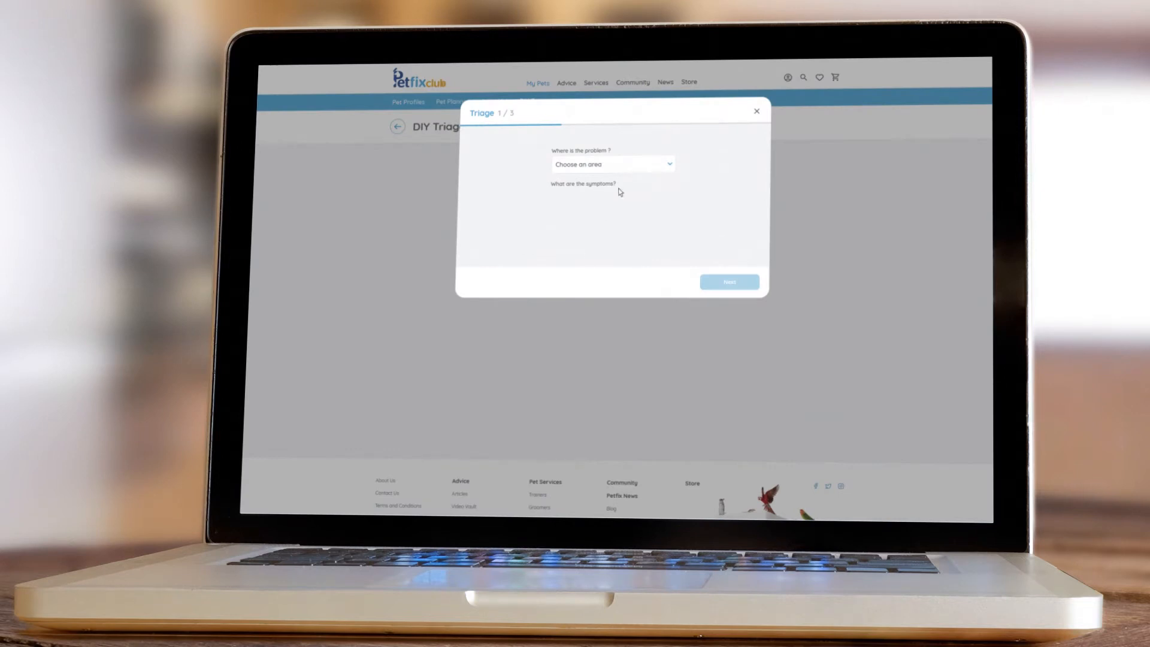
click(612, 164)
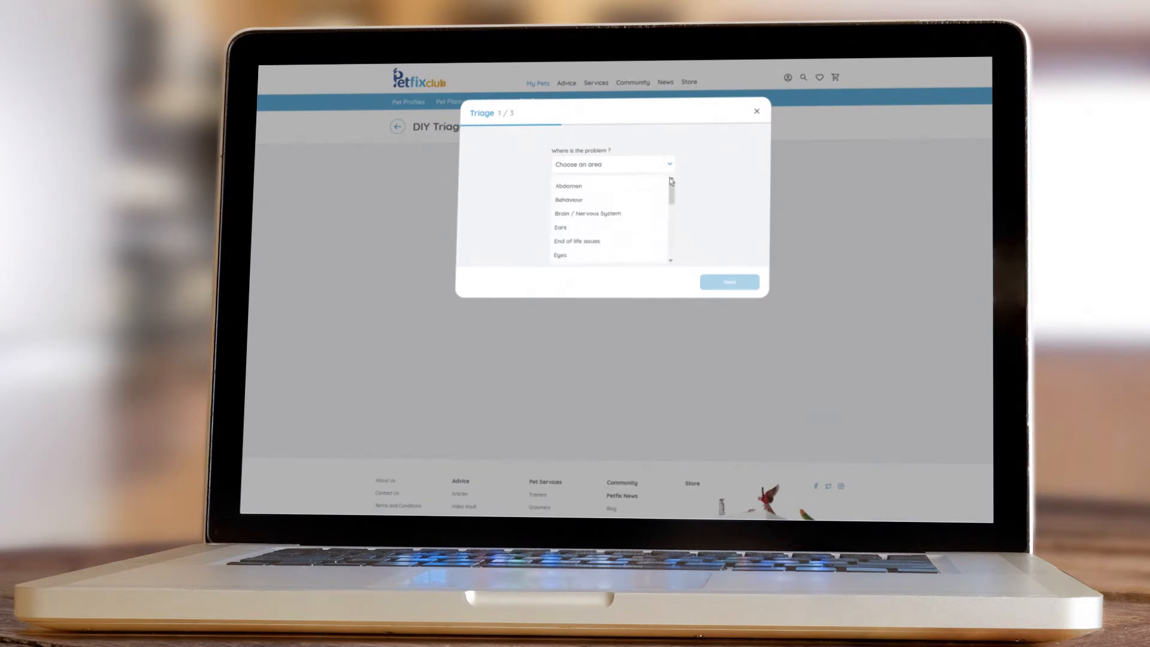
scroll(down, 3)
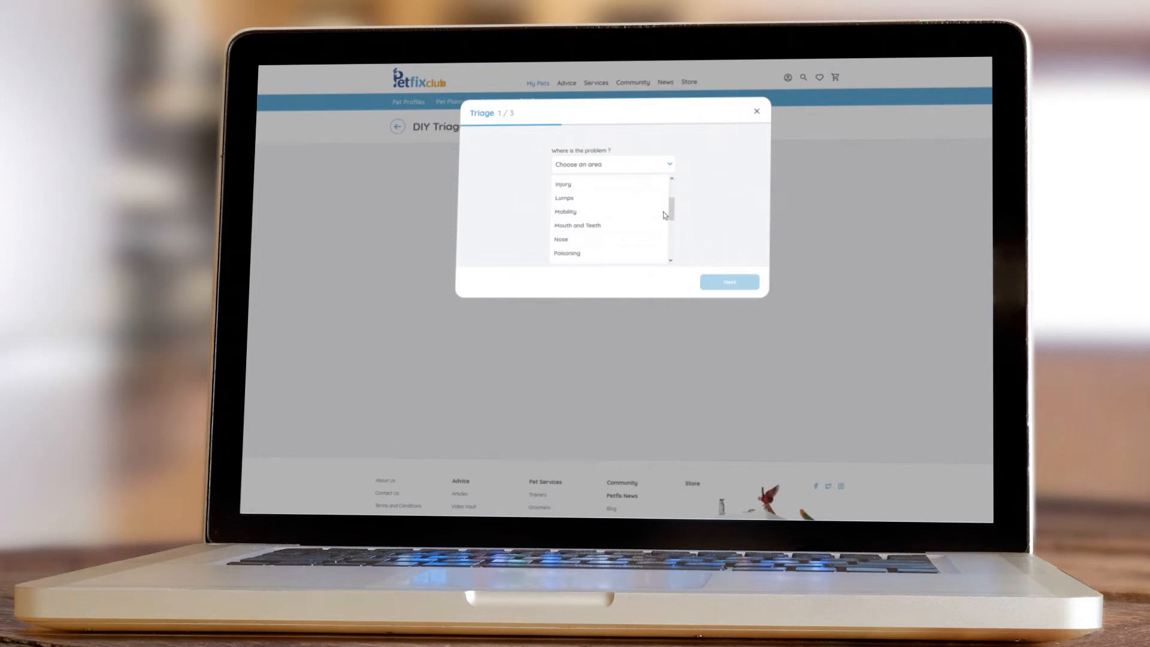
click(564, 211)
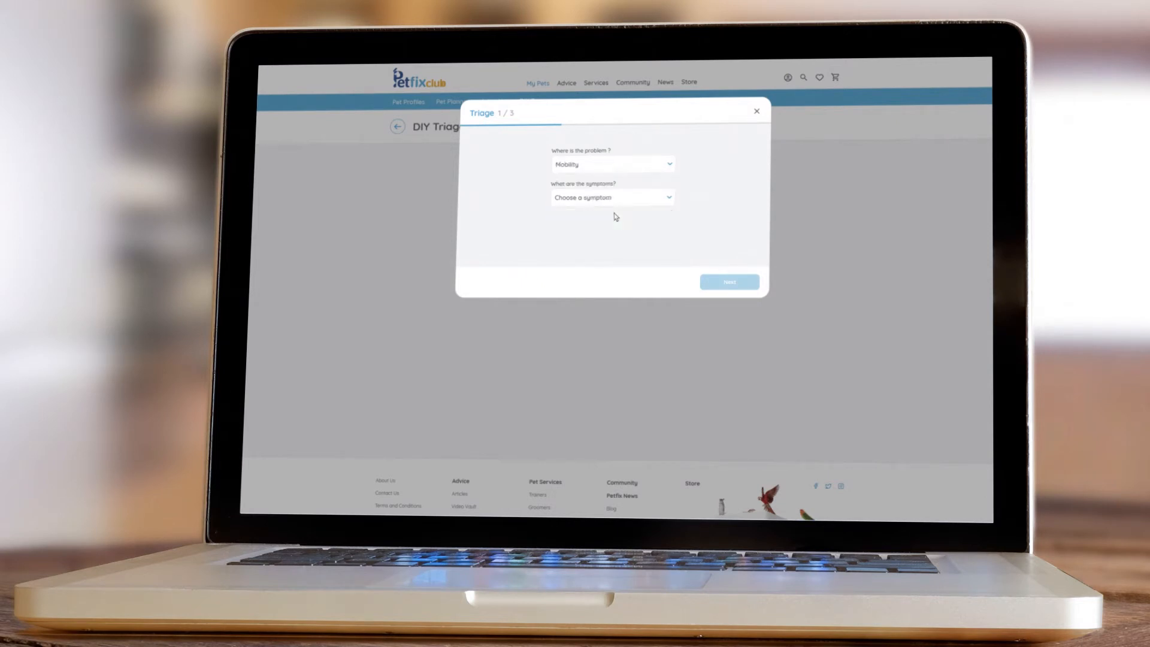
click(612, 198)
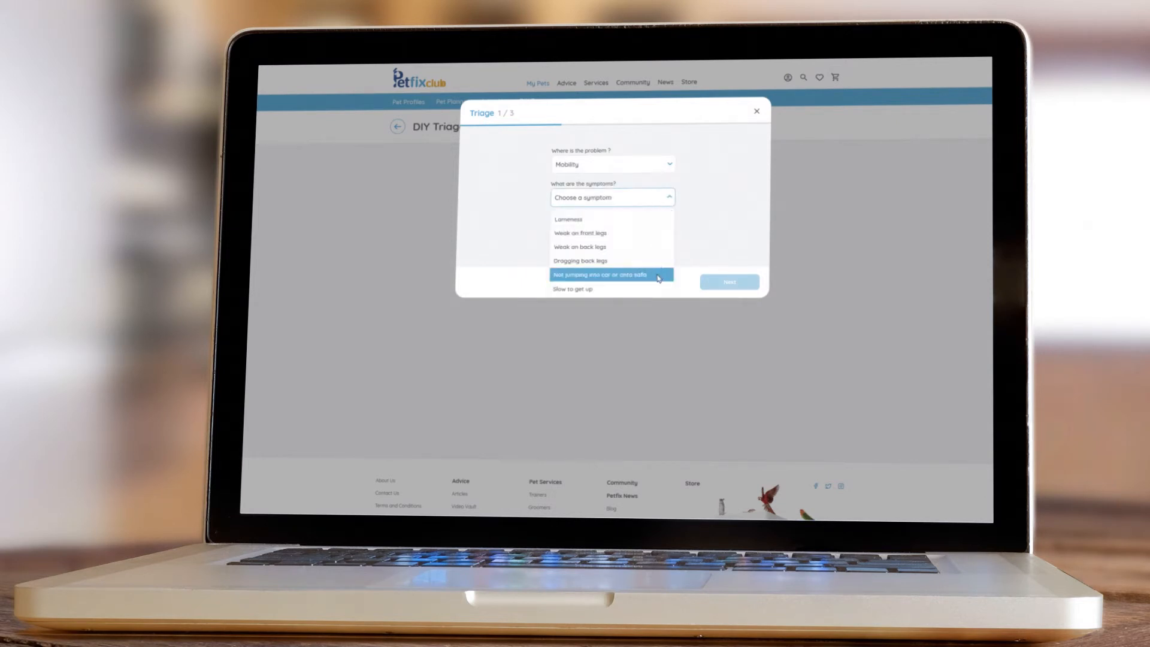
click(602, 274)
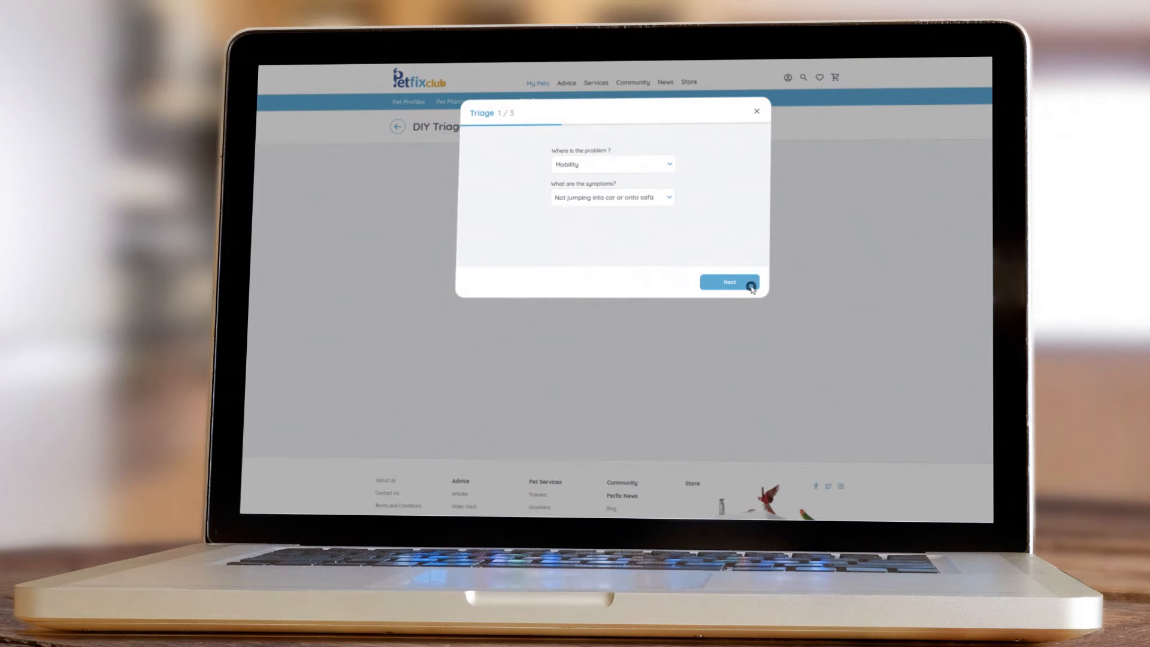
Step: Answer Yes to both follow-up questions and view the family vet appointment recommendation
click(730, 282)
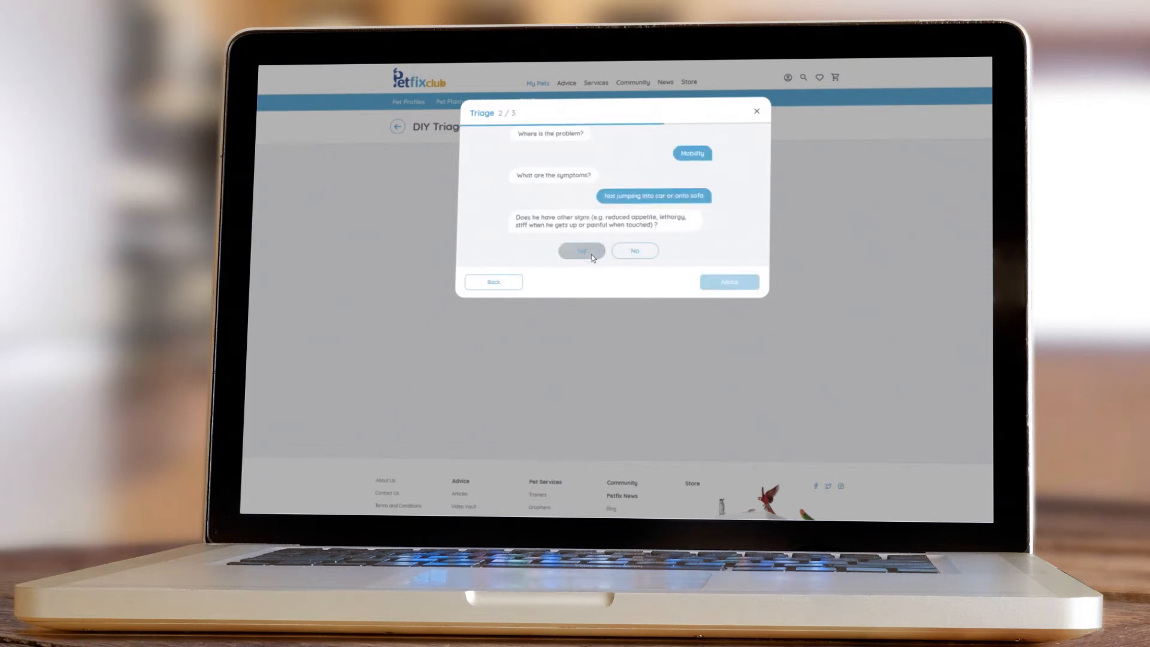
click(581, 250)
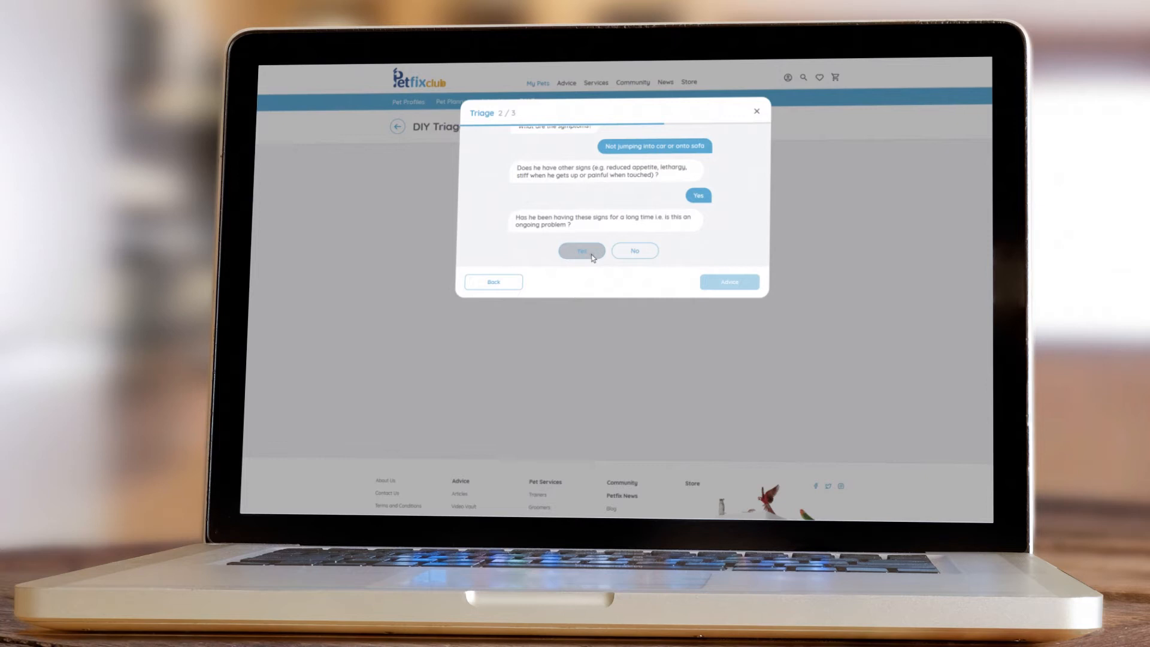
click(581, 251)
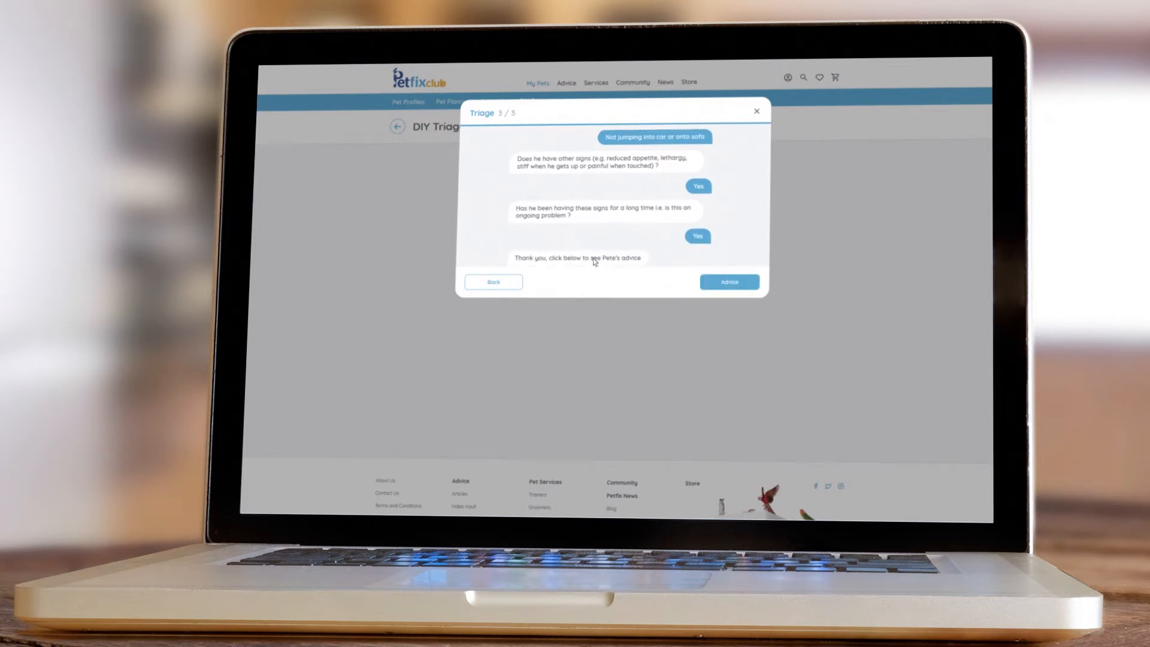
click(728, 281)
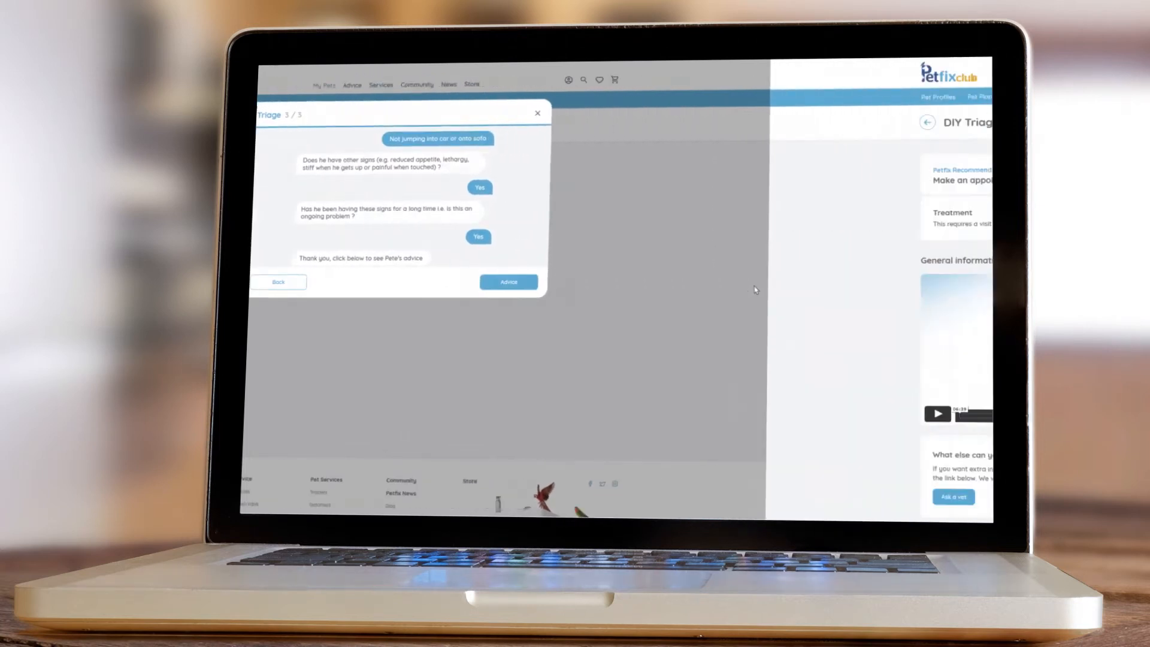
click(508, 281)
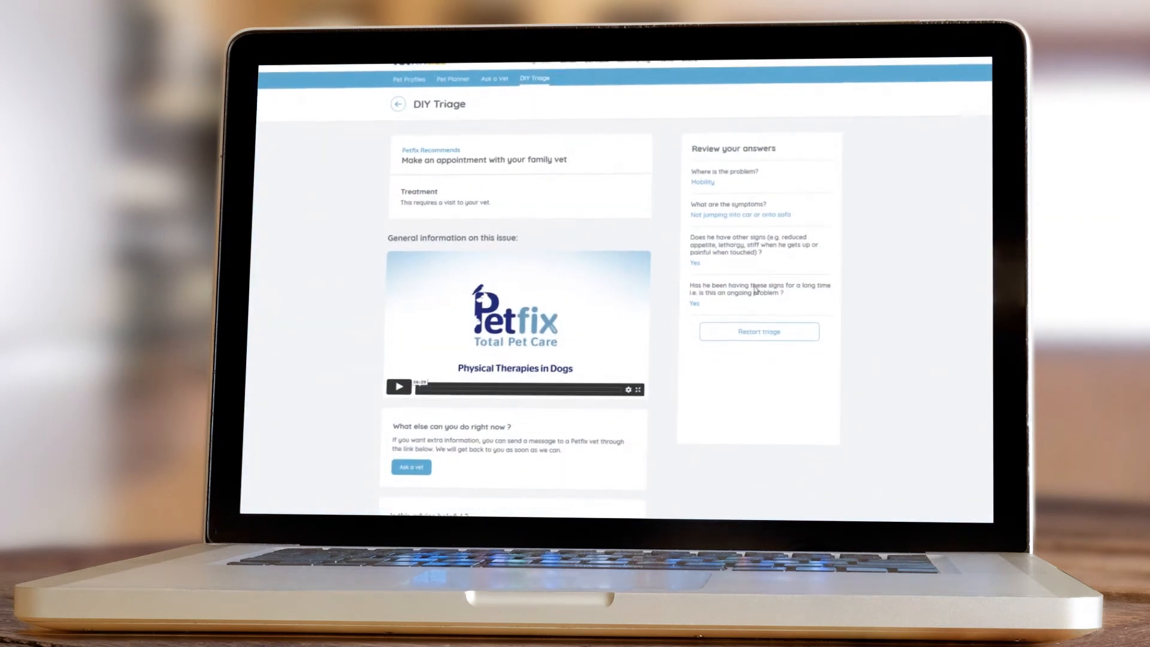
scroll(down, 3)
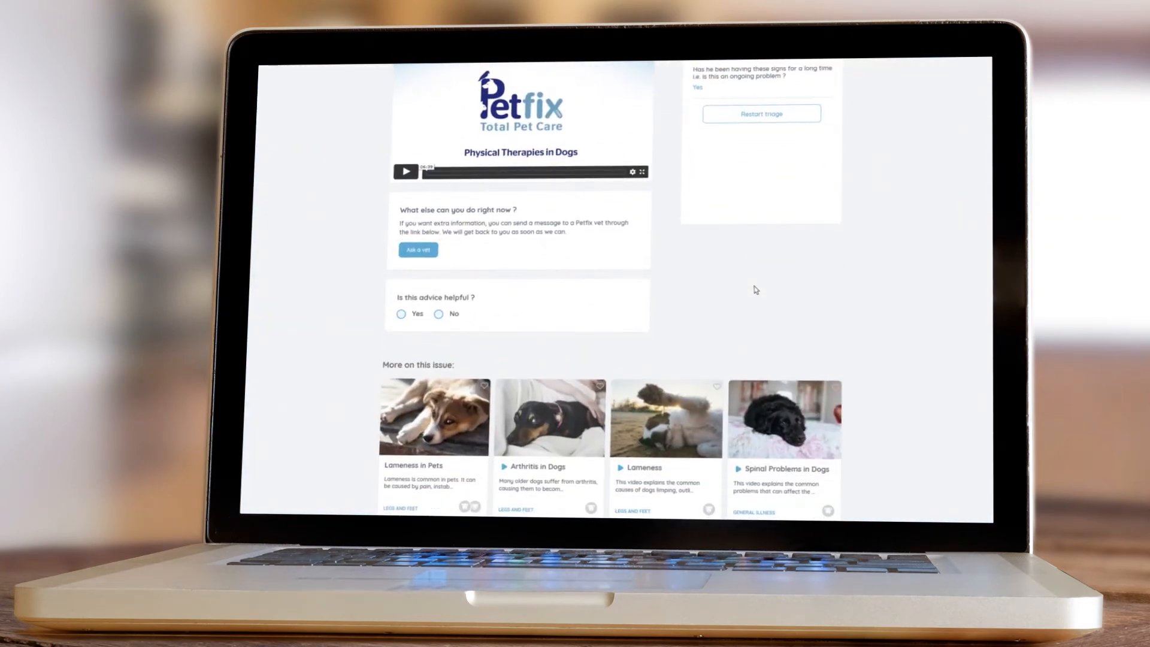
Step: Bring up the Ask a Vet form from the results page
click(417, 251)
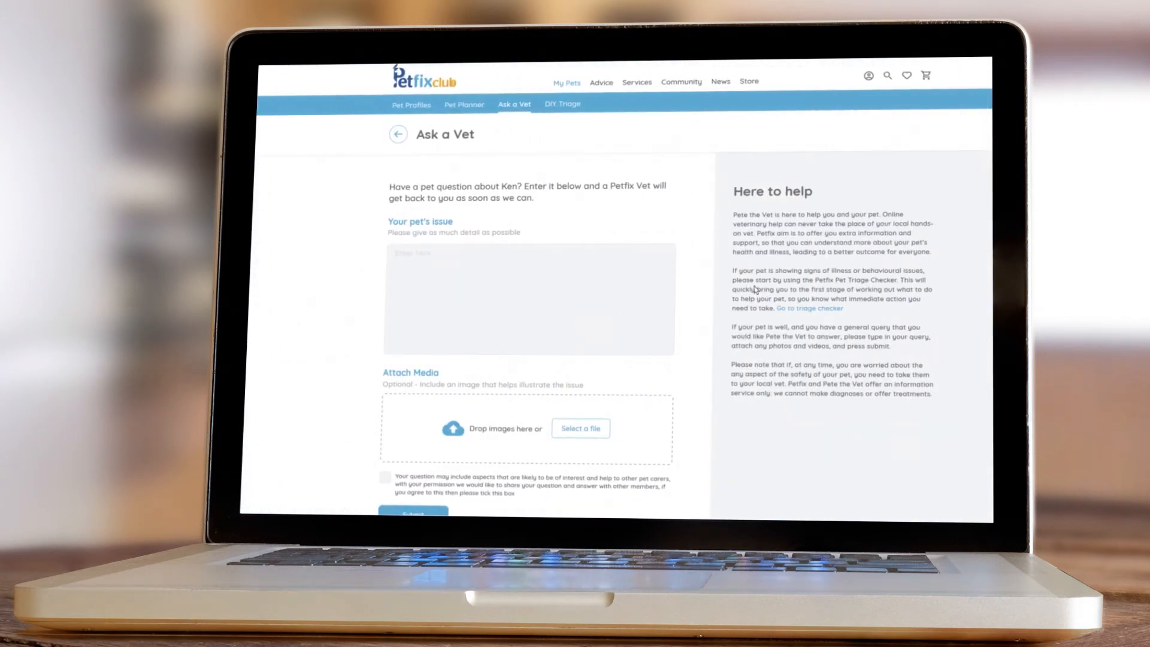
scroll(down, 3)
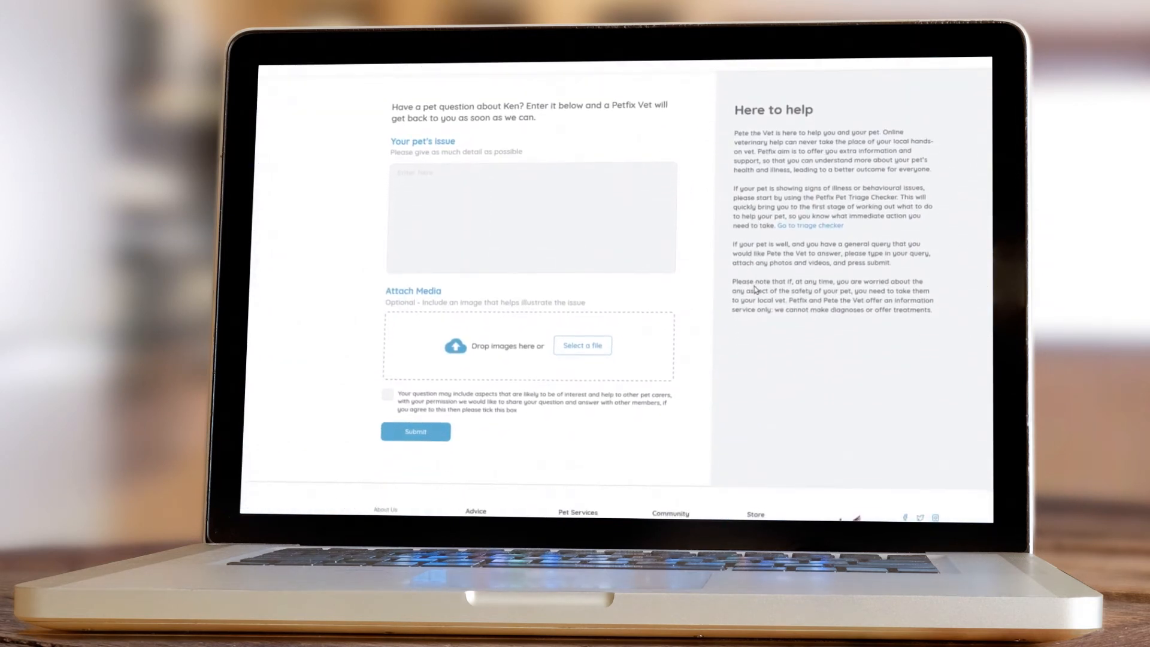